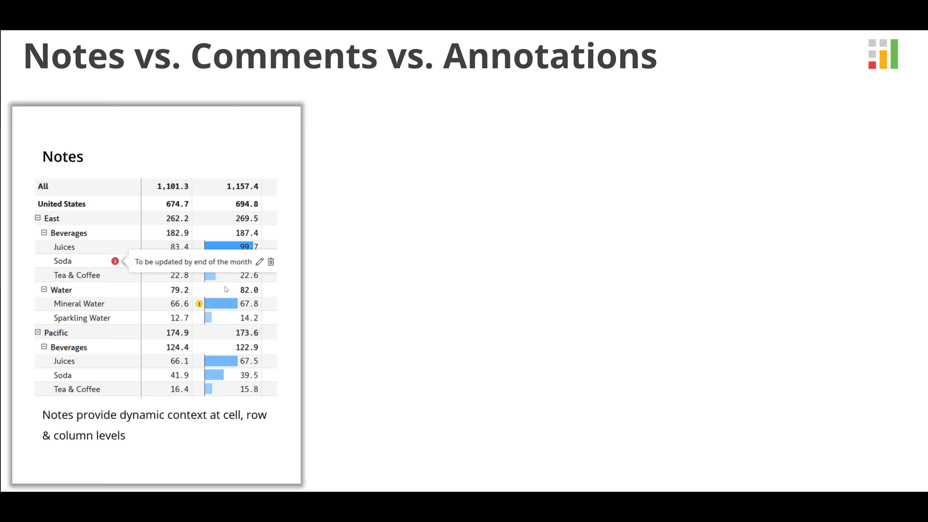
{"action": "mouse_move", "coordinate": [385, 326]}
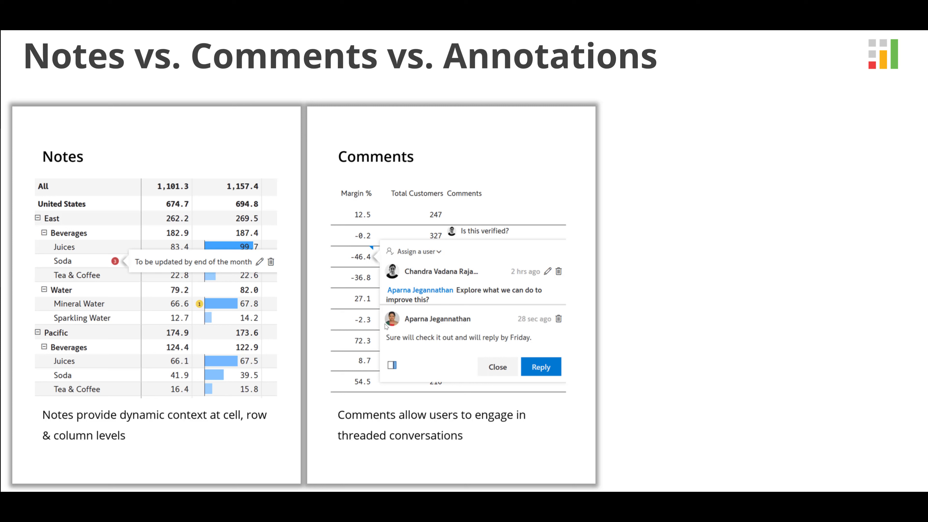
{"action": "mouse_move", "coordinate": [503, 350]}
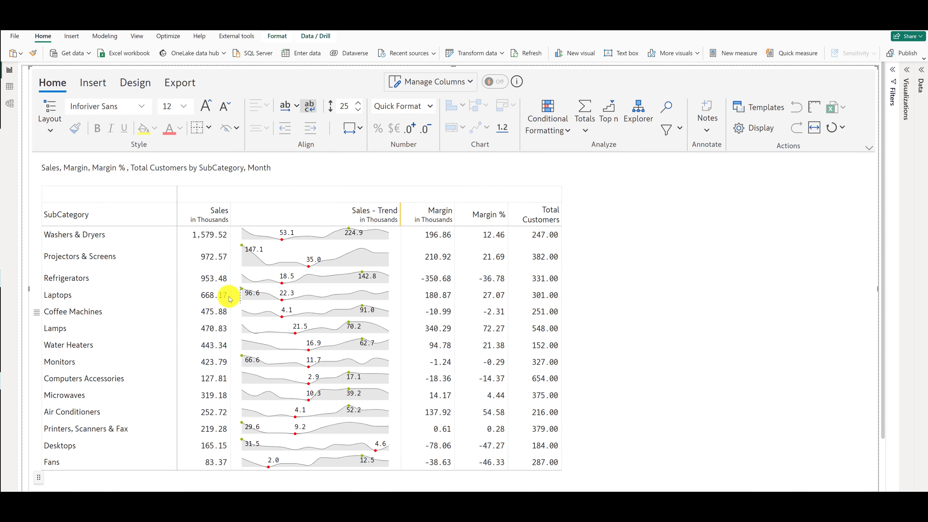
{"action": "mouse_move", "coordinate": [198, 262]}
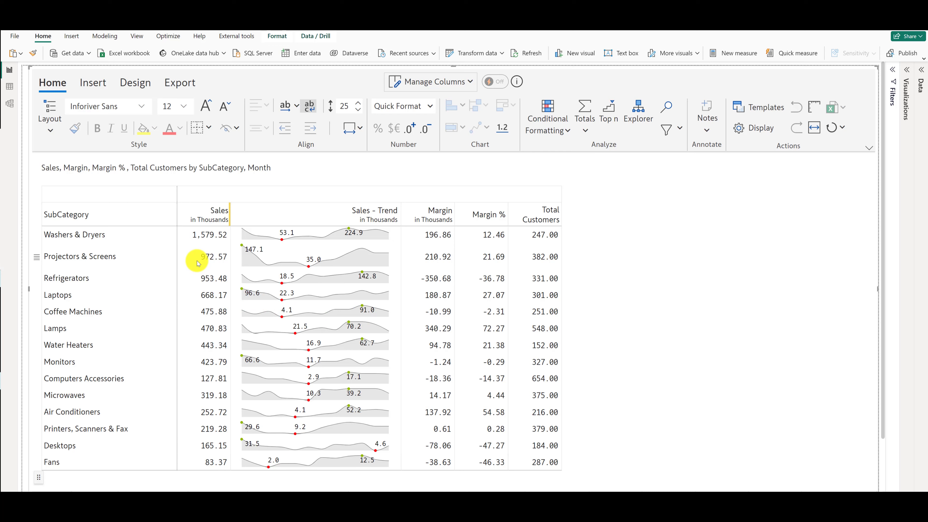
Add a note 'Include discounts. Refer here.' to the Projectors & Screens 972.57 value, with 'here' linked.
{"action": "left_click", "coordinate": [204, 256]}
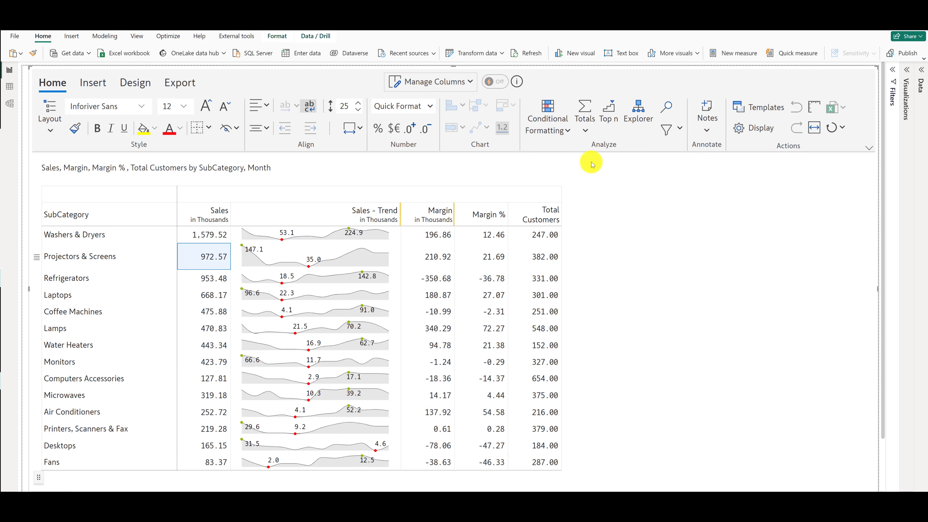
{"action": "left_click", "coordinate": [707, 131]}
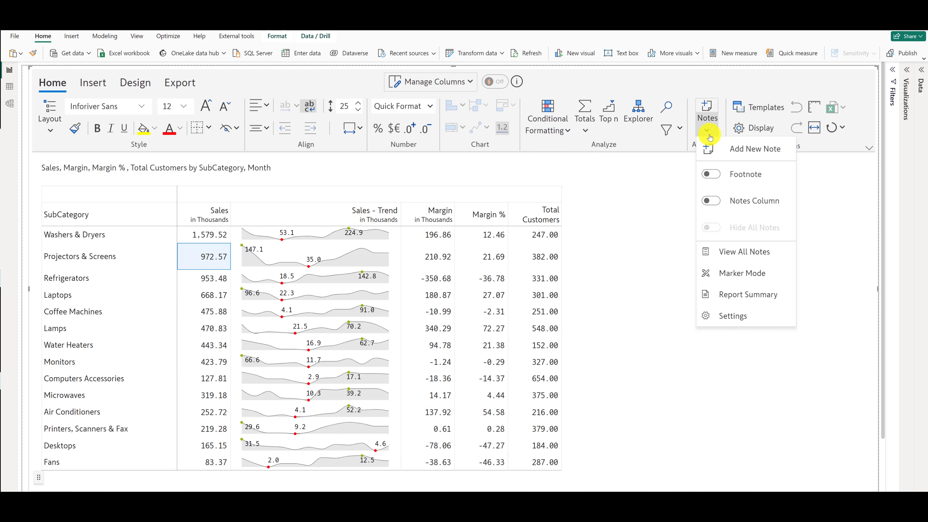
{"action": "left_click", "coordinate": [754, 148]}
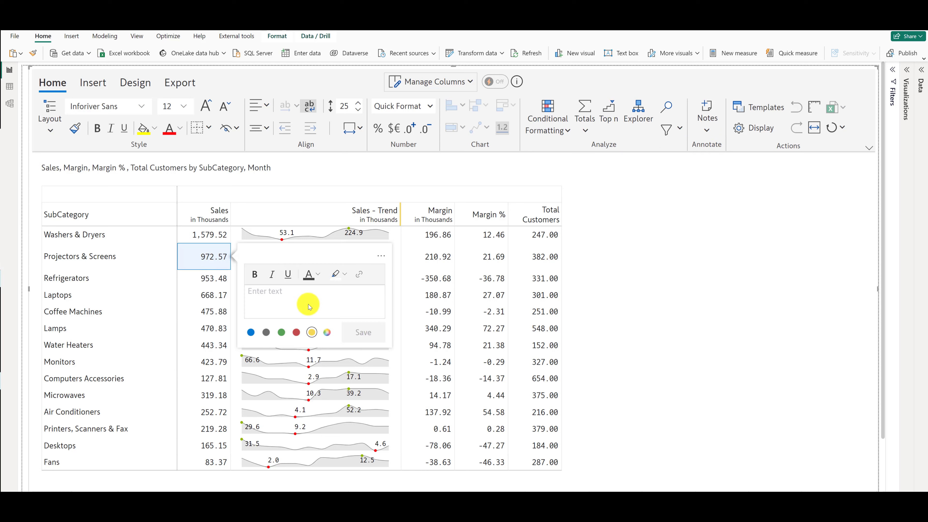
{"action": "type", "text": "Include"}
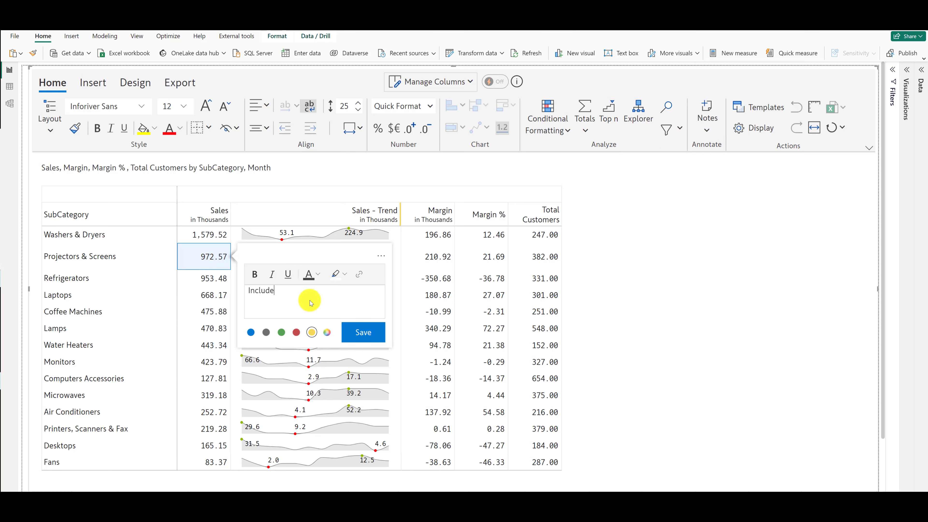
{"action": "type", "text": "discounts. Refer here."}
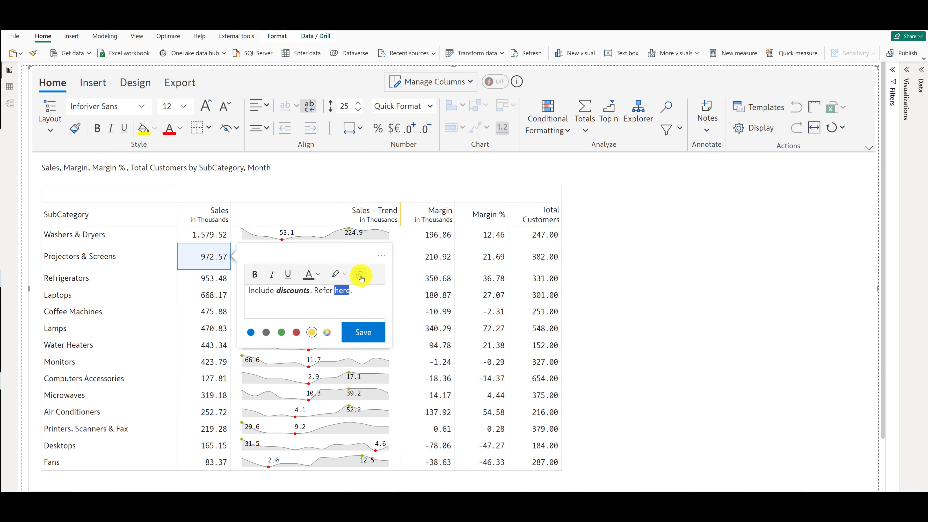
{"action": "left_click", "coordinate": [361, 275]}
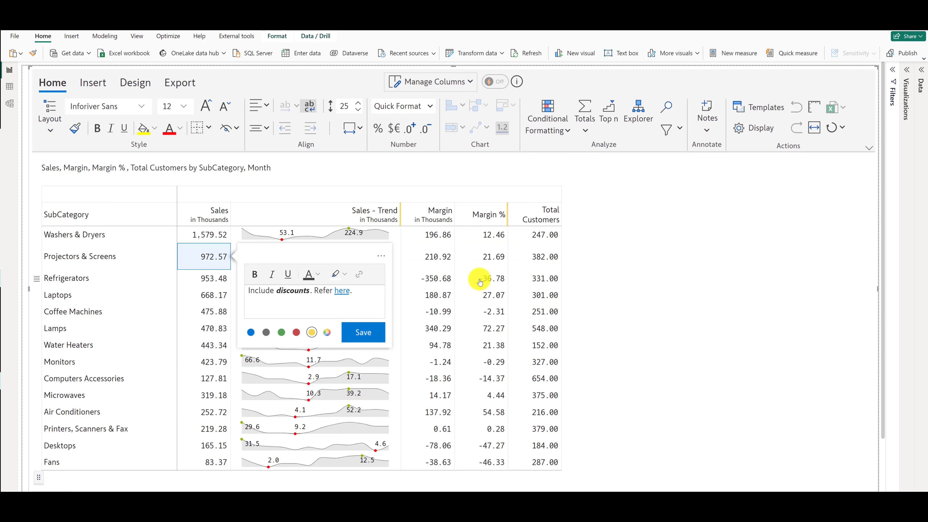
{"action": "left_click", "coordinate": [364, 332]}
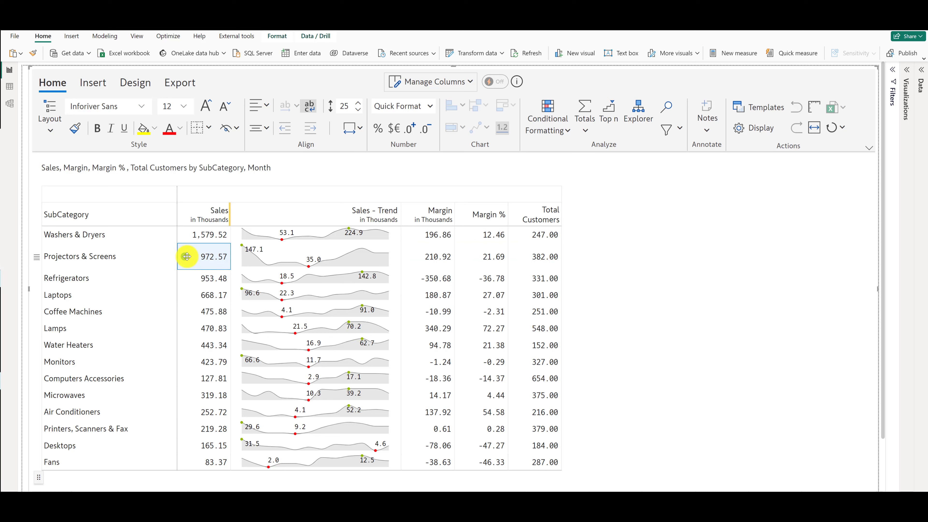
Note the Computers Accessories row, then note Total Customers about excluding customers inactive 18 months.
{"action": "left_click", "coordinate": [187, 257]}
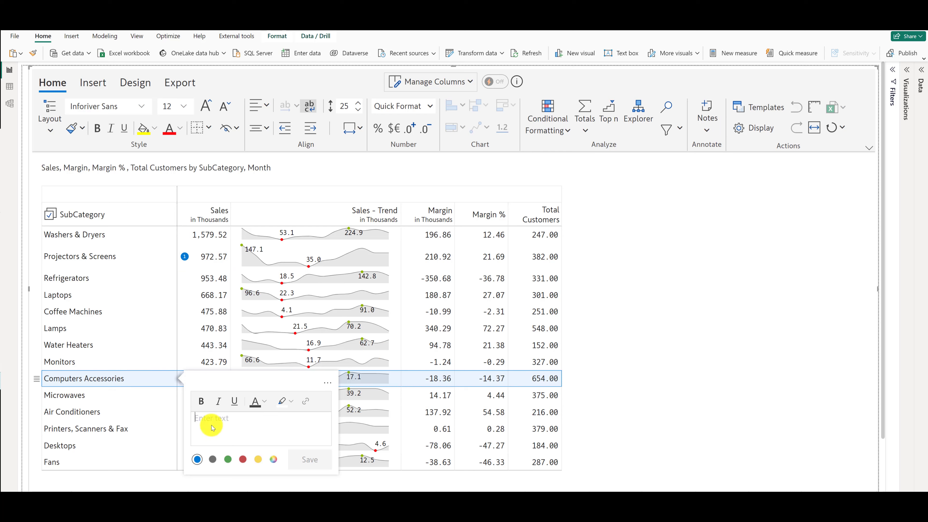
{"action": "left_click", "coordinate": [707, 115]}
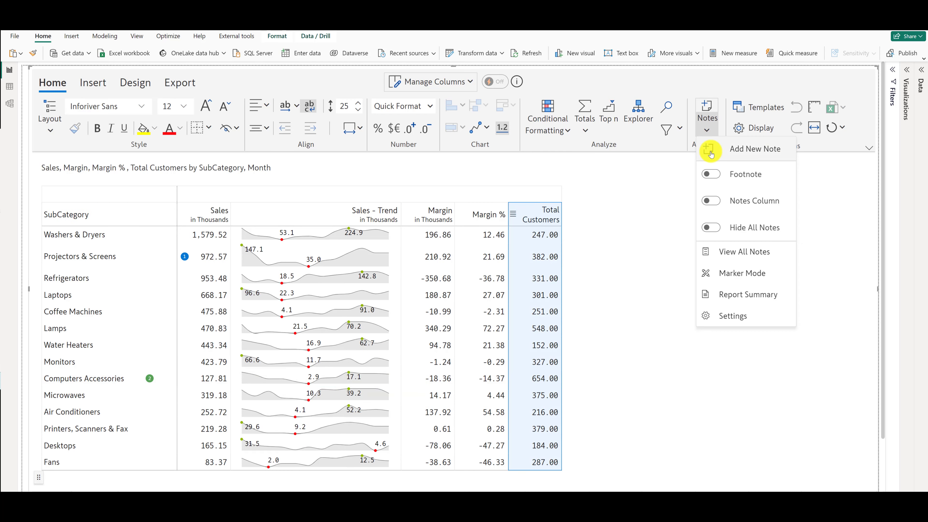
{"action": "left_click", "coordinate": [755, 148]}
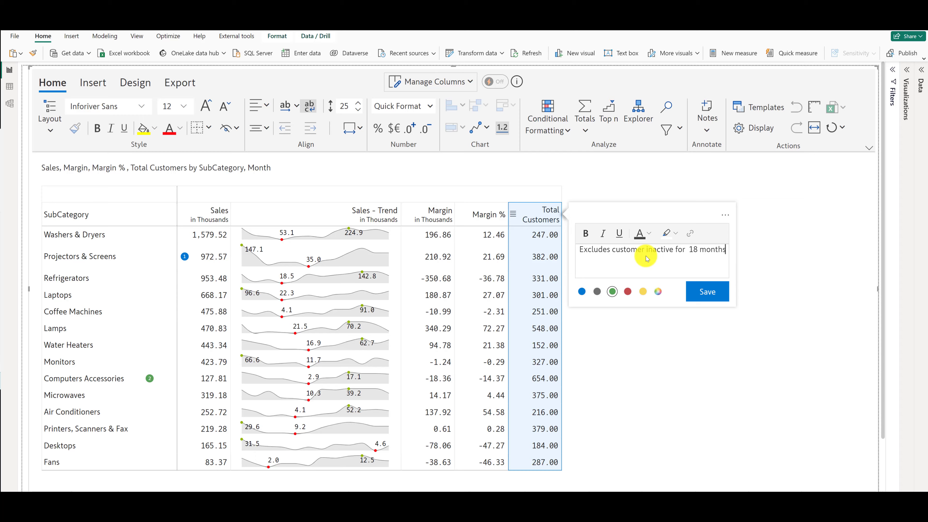
{"action": "left_click", "coordinate": [707, 291]}
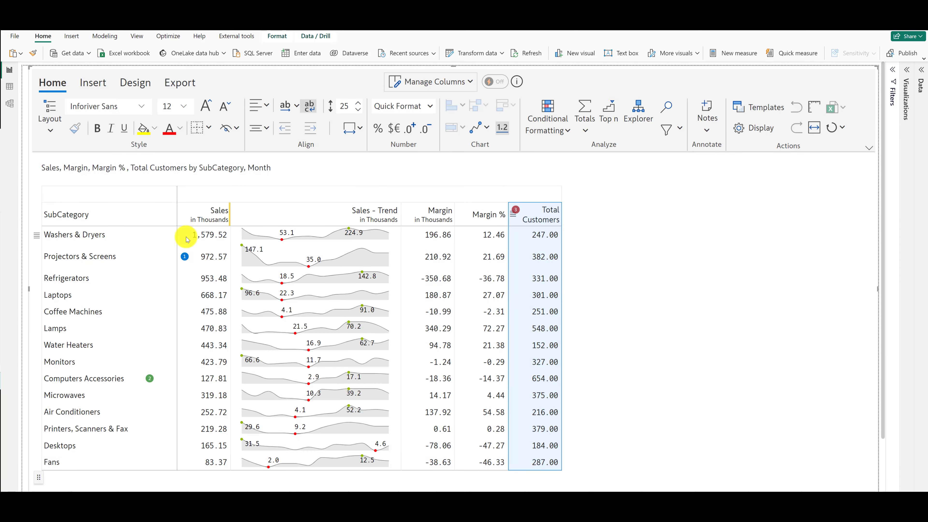
{"action": "left_click", "coordinate": [707, 116]}
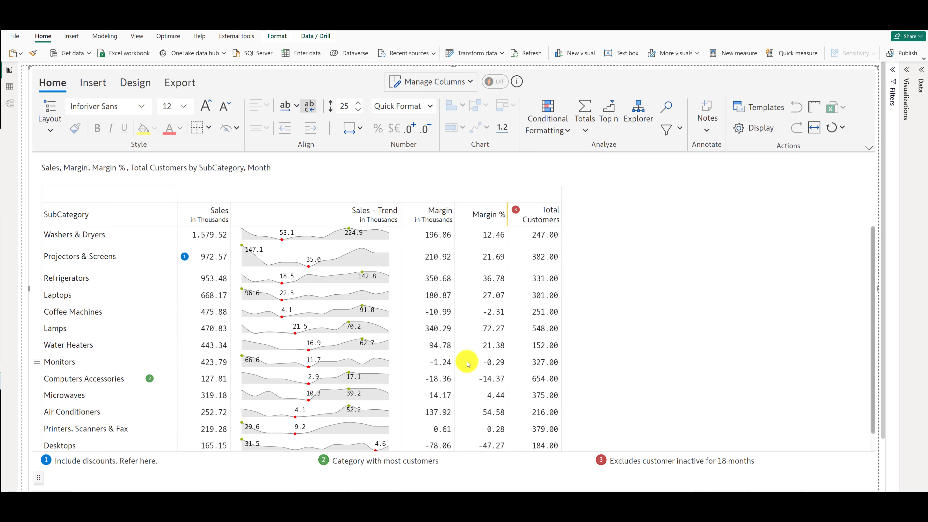
{"action": "mouse_move", "coordinate": [720, 135]}
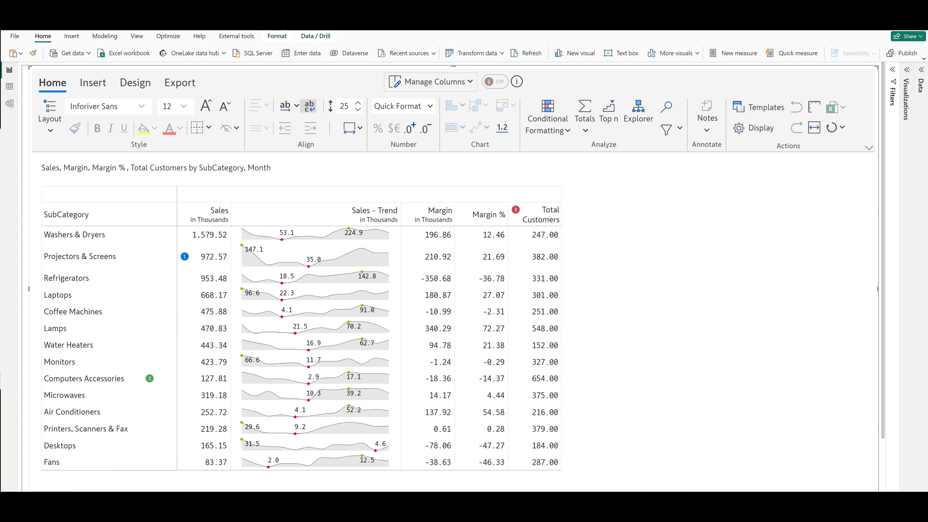
{"action": "mouse_move", "coordinate": [707, 153]}
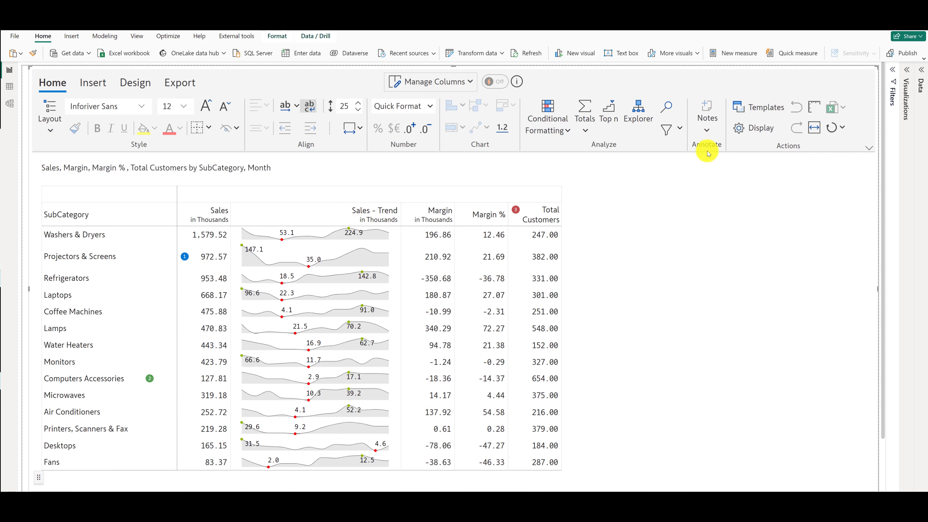
Write a Quarterly Sales Report summary with 'sales & margin' linked and save it.
{"action": "left_click", "coordinate": [707, 118]}
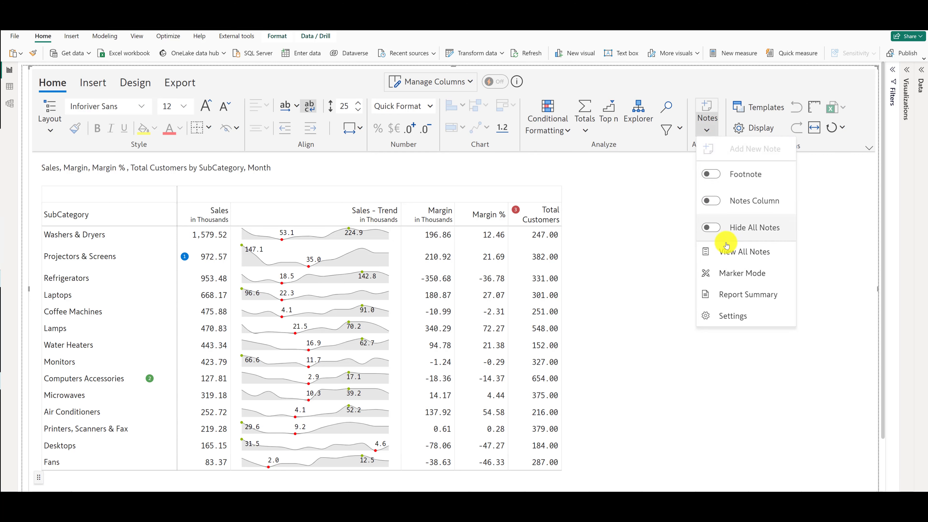
{"action": "left_click", "coordinate": [748, 295]}
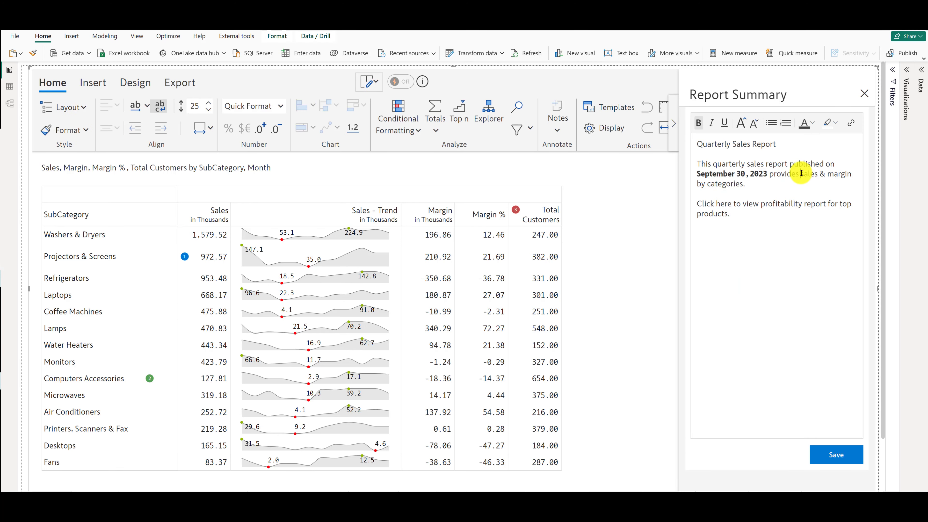
{"action": "left_click", "coordinate": [851, 123]}
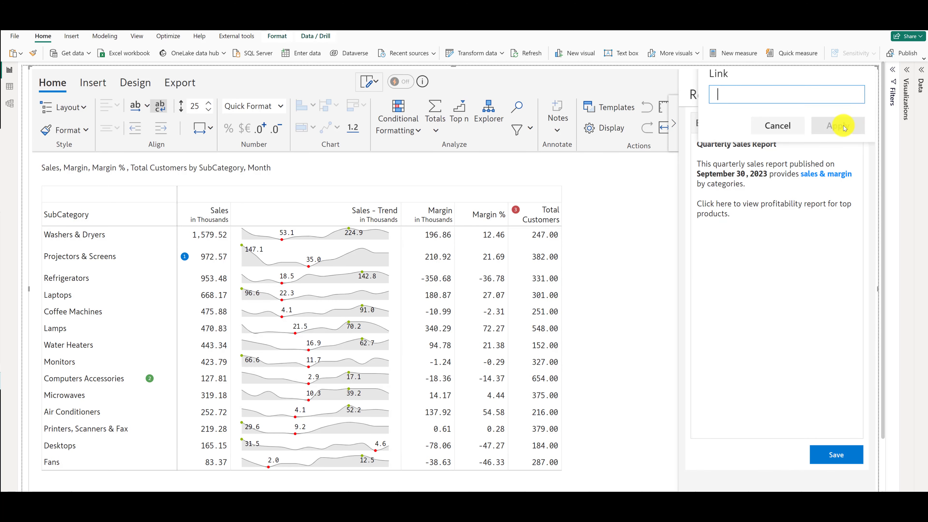
{"action": "left_click", "coordinate": [777, 125]}
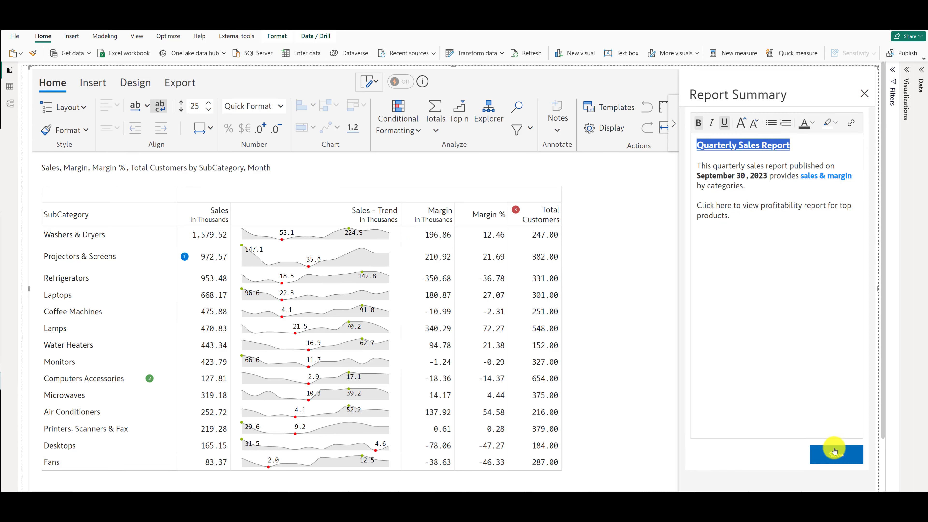
{"action": "left_click", "coordinate": [837, 454]}
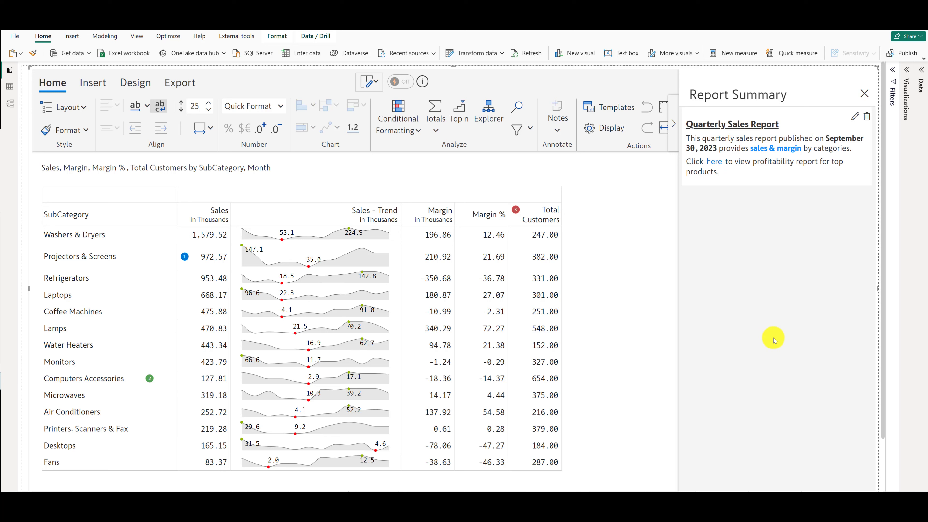
{"action": "left_click", "coordinate": [864, 93]}
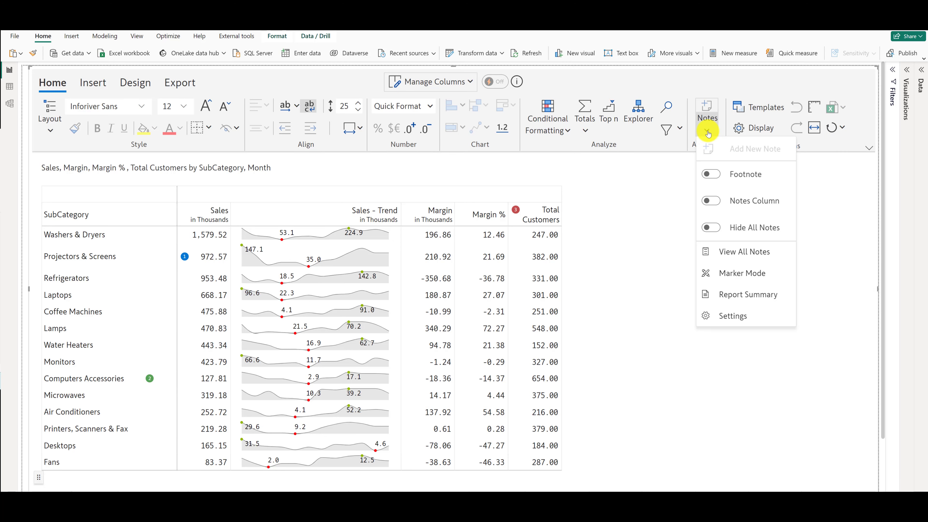
{"action": "left_click", "coordinate": [748, 294]}
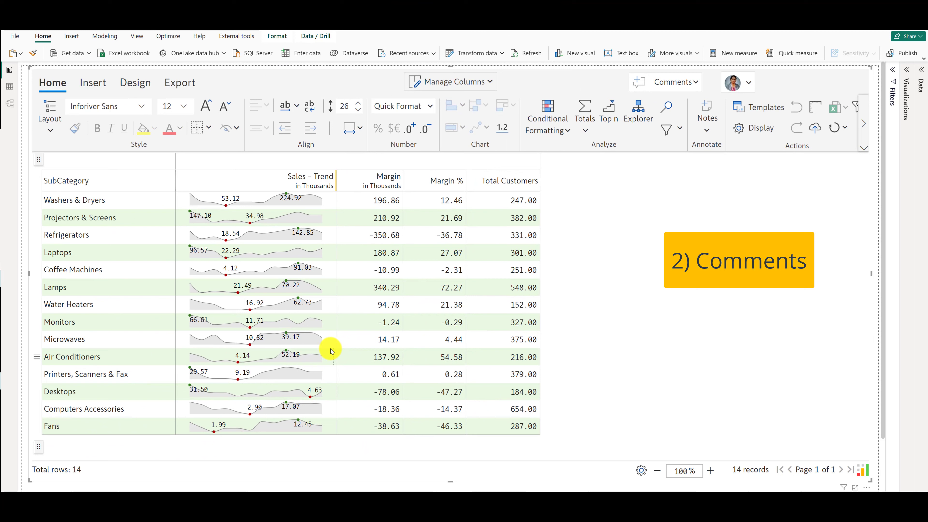
{"action": "mouse_move", "coordinate": [668, 129]}
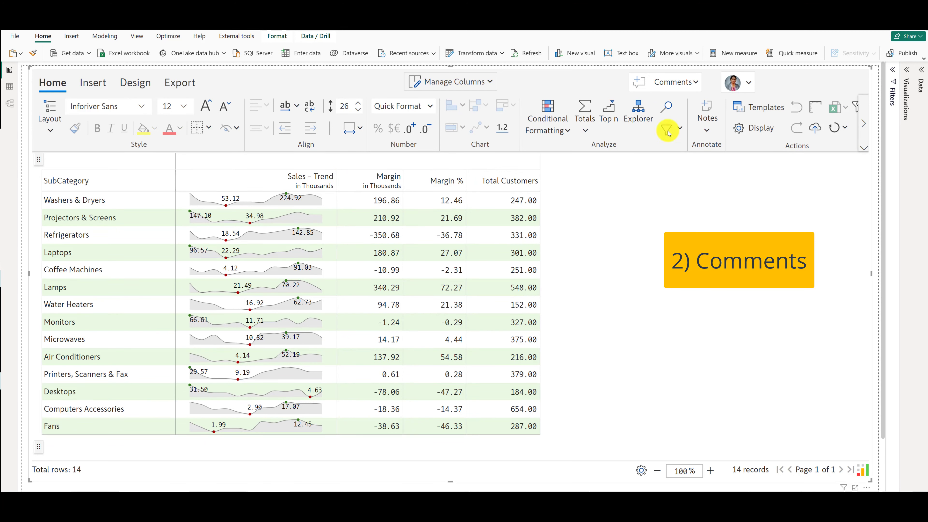
{"action": "mouse_move", "coordinate": [740, 91]}
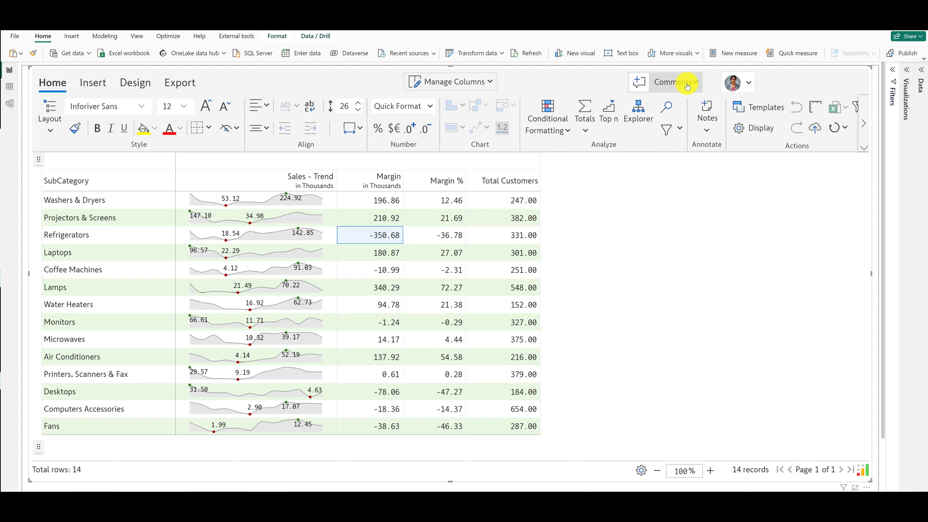
Post 'How can we improve margin?' on the Refrigerators Margin cell with 'margin' in red and a linked document.
{"action": "left_click", "coordinate": [673, 82]}
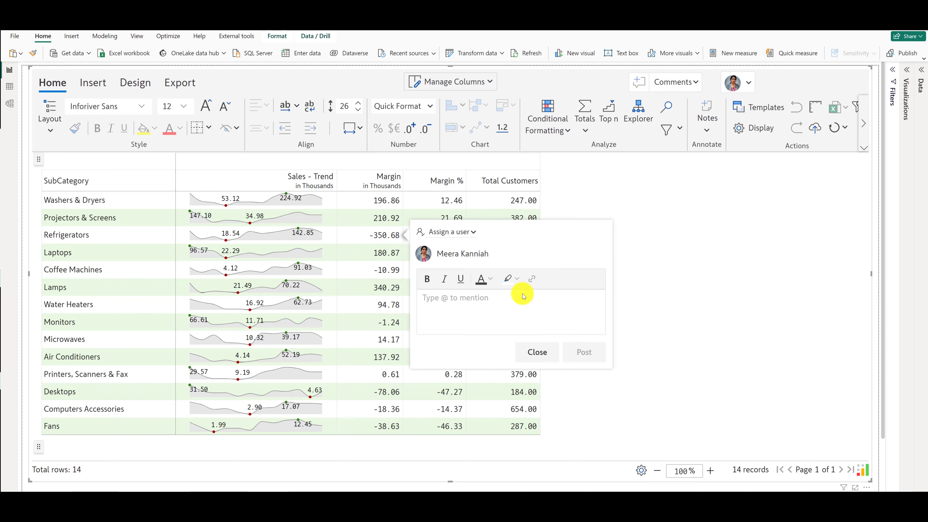
{"action": "type", "text": "How can we improve margin?"}
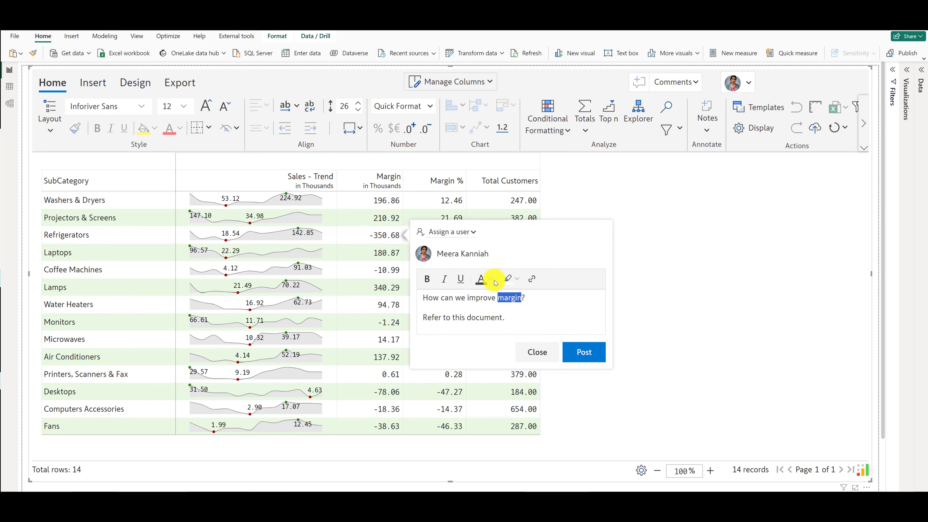
{"action": "left_click", "coordinate": [532, 279]}
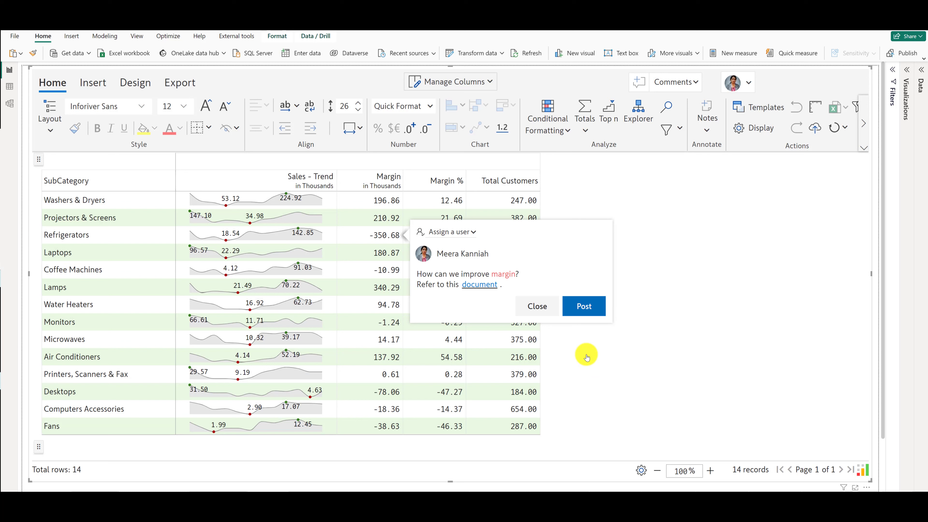
{"action": "left_click", "coordinate": [536, 306]}
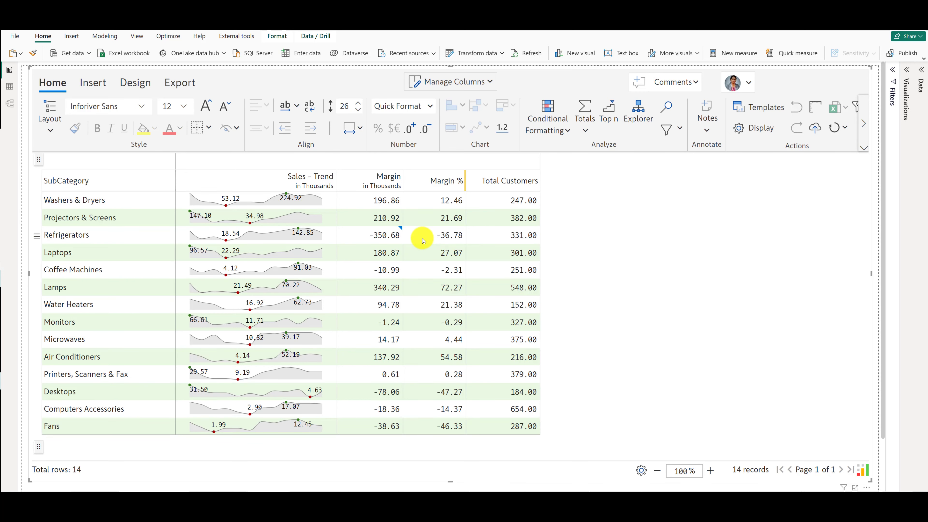
{"action": "left_click", "coordinate": [433, 235]}
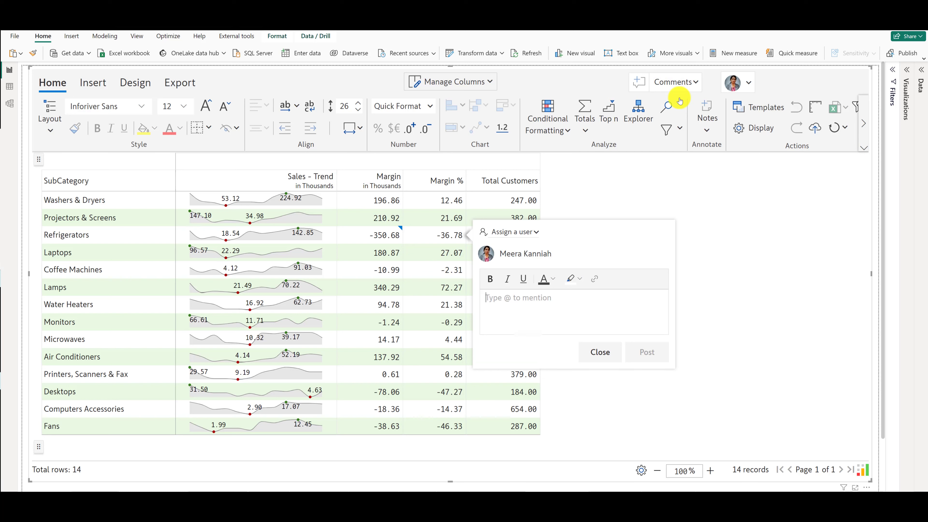
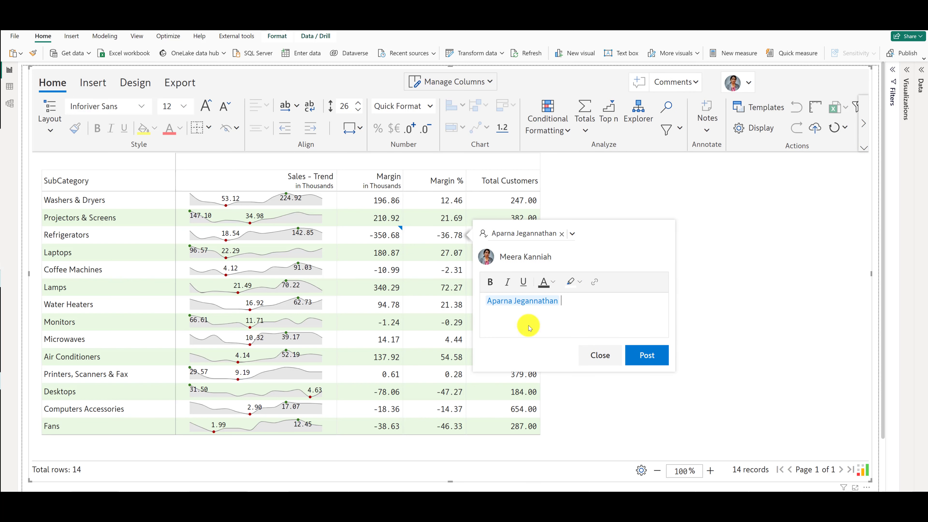
{"action": "type", "text": "Explore what we can"}
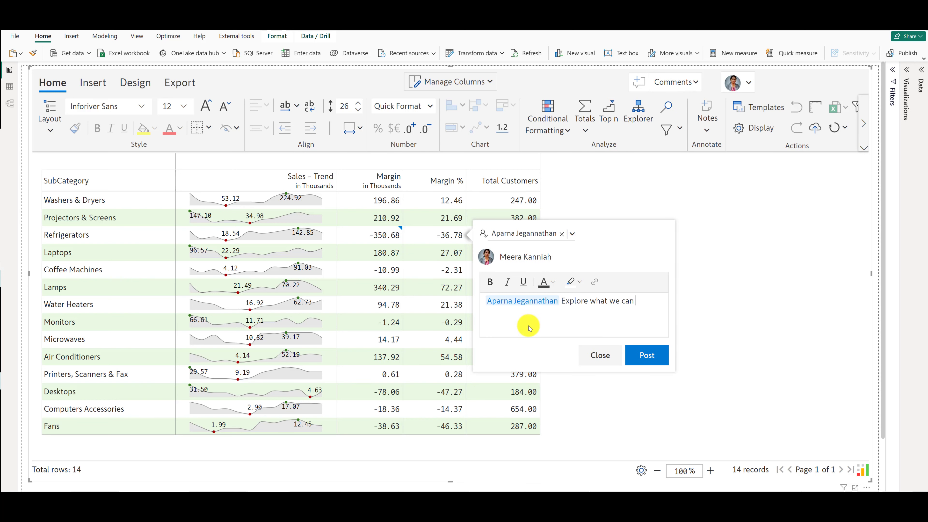
{"action": "type", "text": "do to improve this?"}
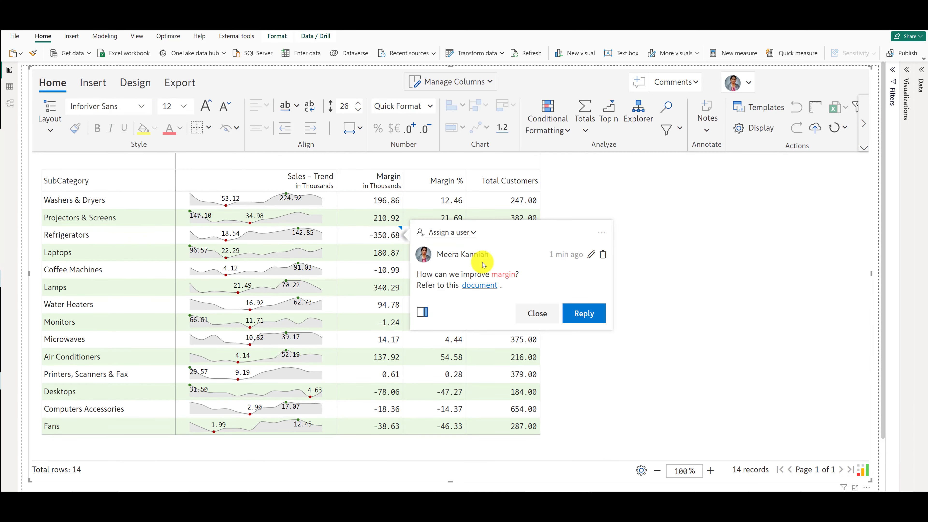
{"action": "left_click", "coordinate": [583, 313]}
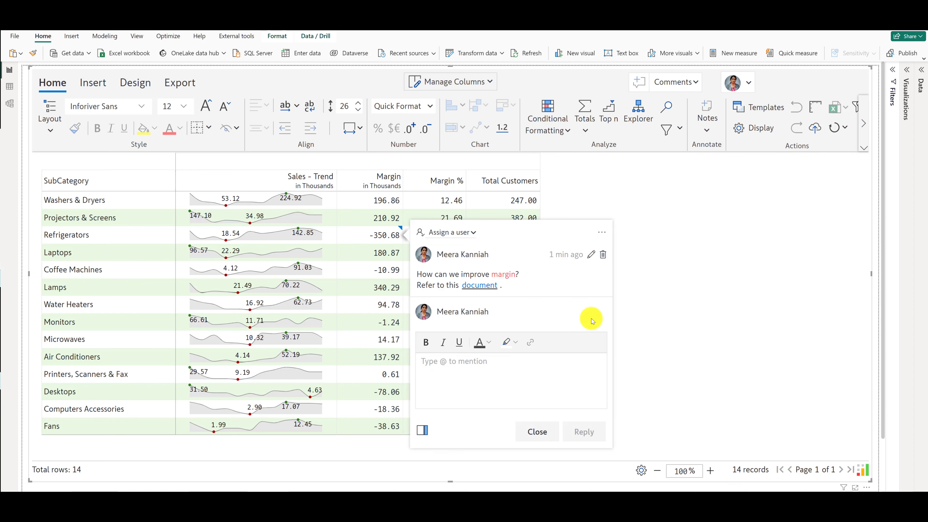
{"action": "type", "text": "@chandr"}
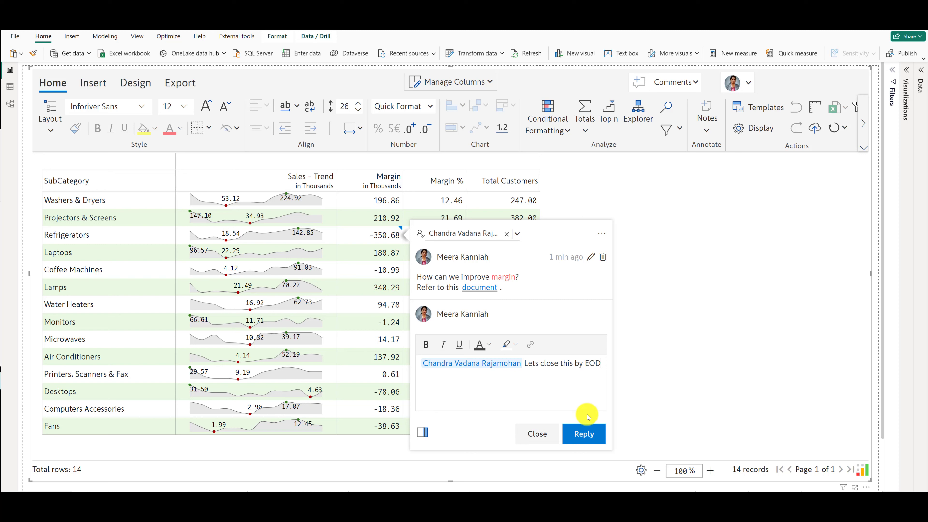
{"action": "left_click", "coordinate": [584, 434]}
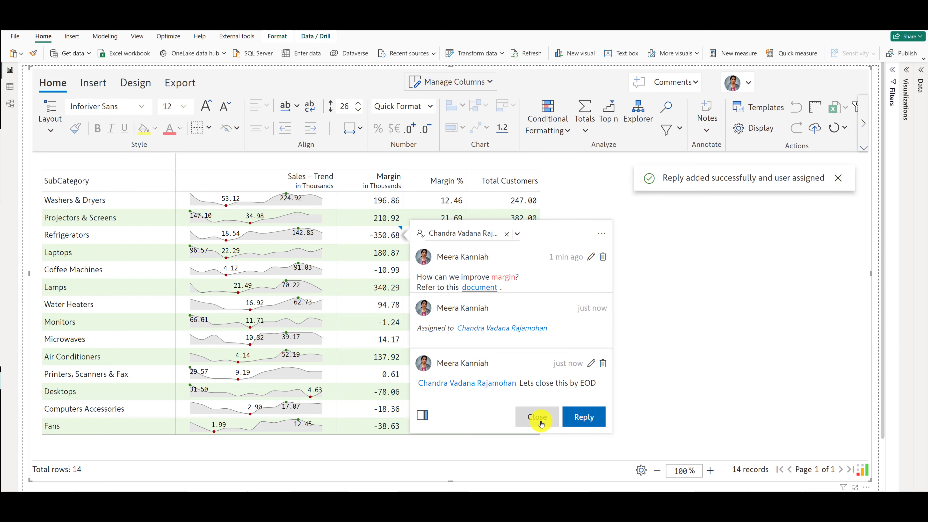
{"action": "left_click", "coordinate": [536, 417]}
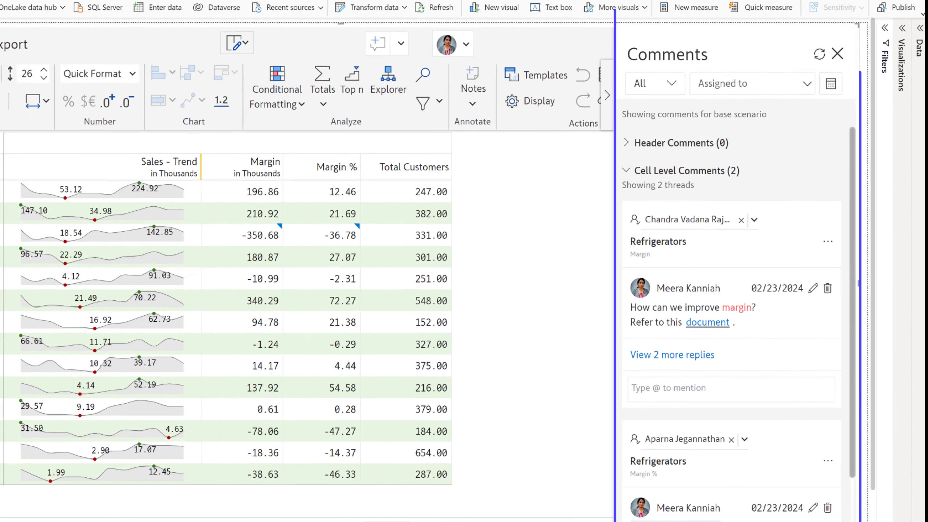
Scroll through both Refrigerators cell-level comment threads and close the Comments pane.
{"action": "scroll", "scroll_direction": "down", "scroll_amount": 3}
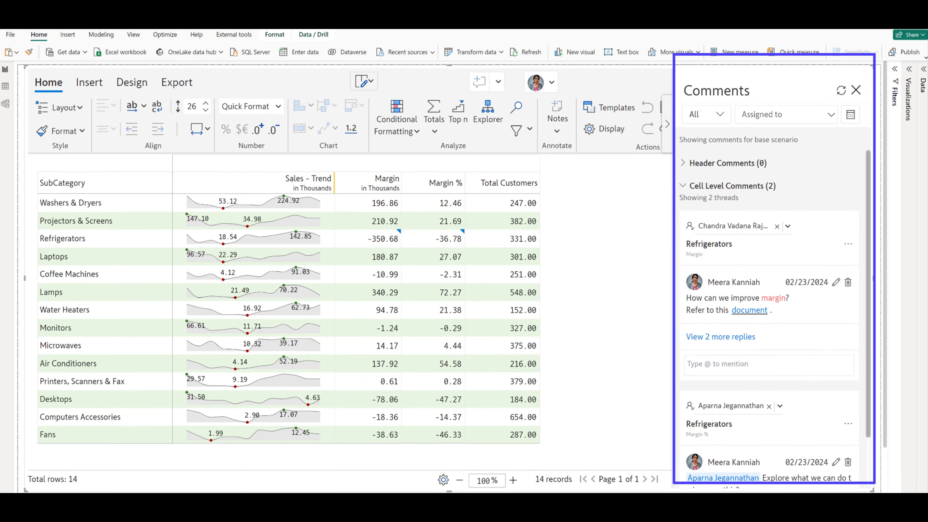
{"action": "left_click", "coordinate": [856, 90]}
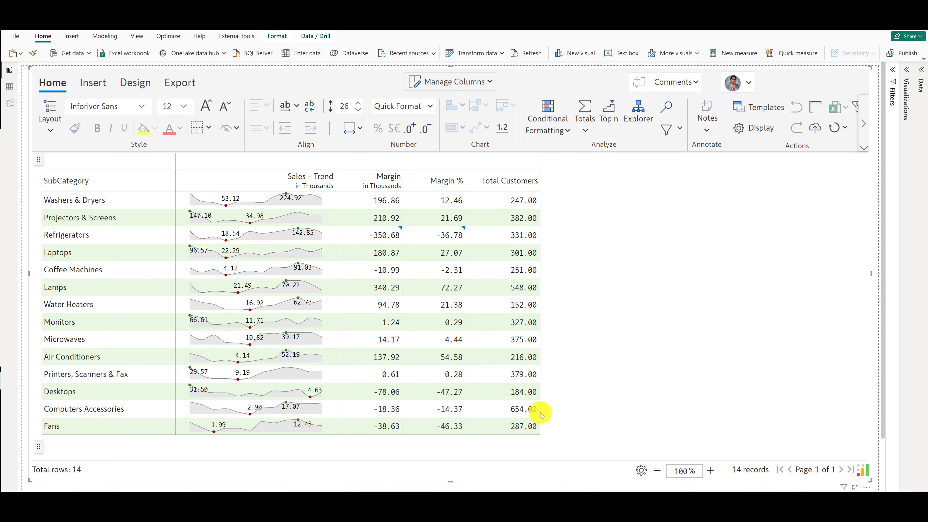
{"action": "mouse_move", "coordinate": [672, 398]}
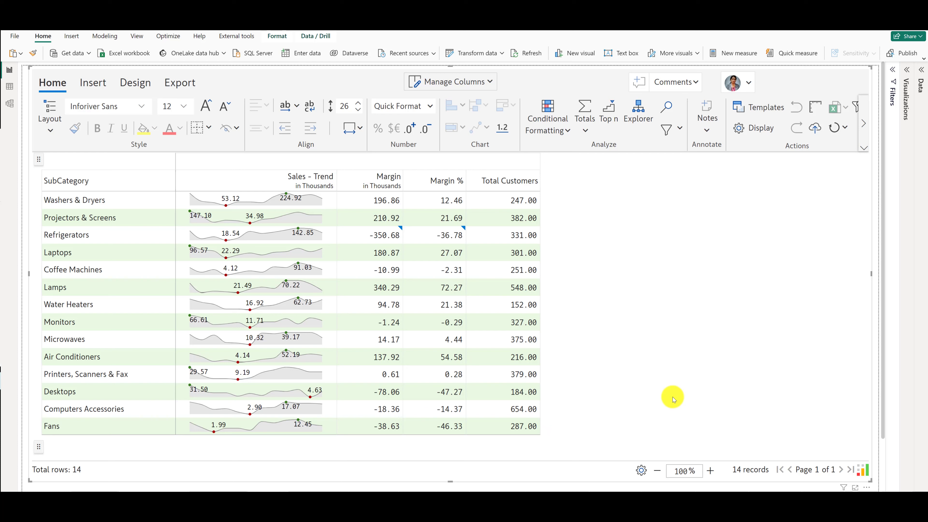
{"action": "mouse_move", "coordinate": [720, 95]}
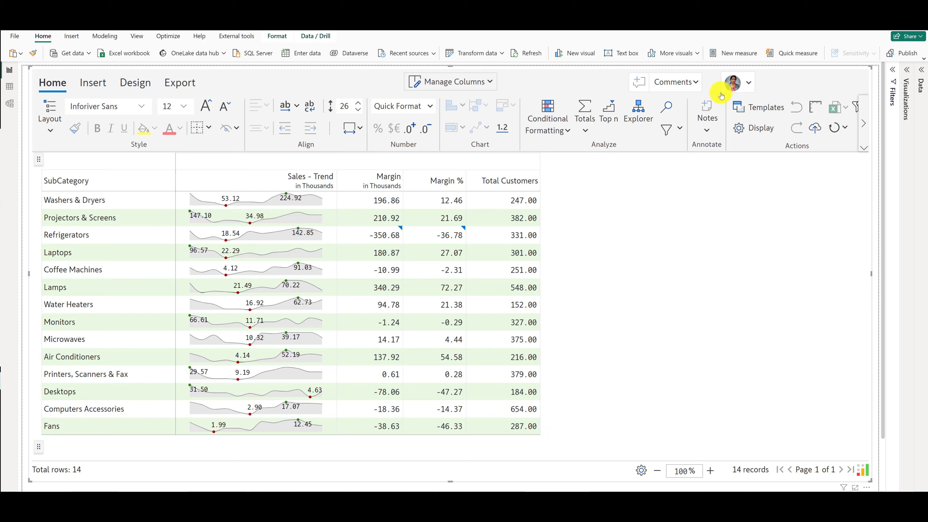
Save a weekly Friday comment digest email schedule starting 02/23/2024 in Comment settings.
{"action": "left_click", "coordinate": [675, 81]}
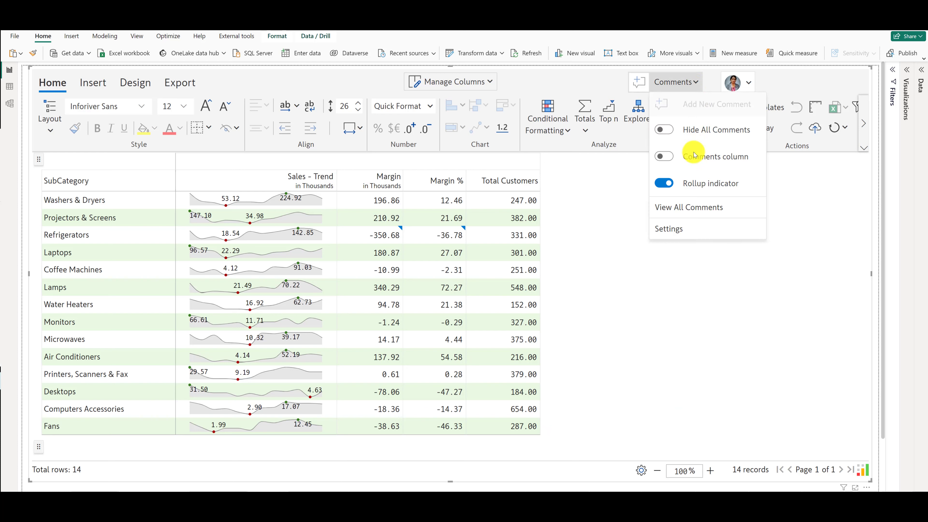
{"action": "left_click", "coordinate": [668, 229]}
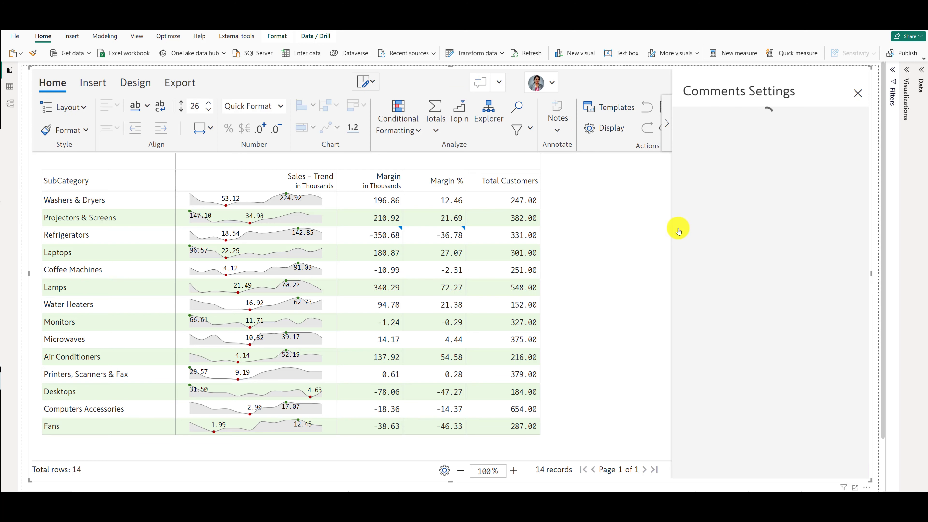
{"action": "left_click", "coordinate": [759, 117]}
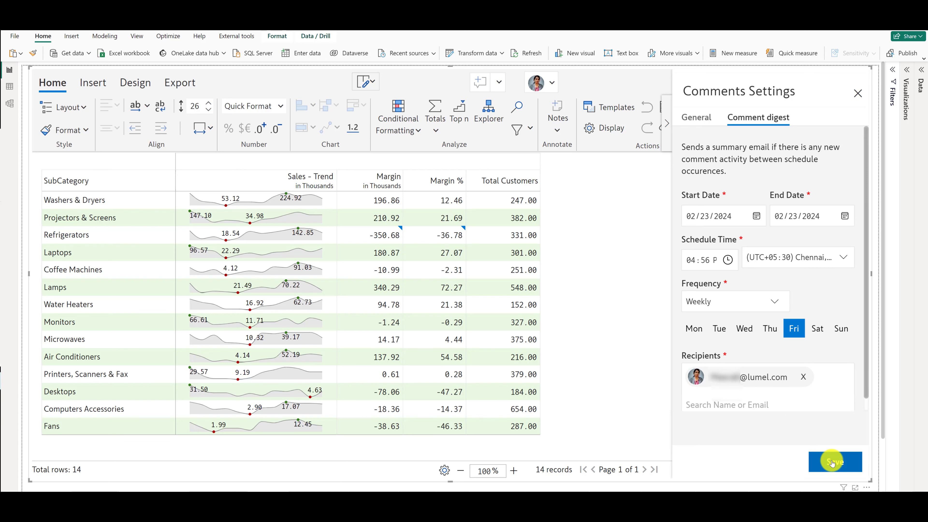
{"action": "left_click", "coordinate": [835, 462]}
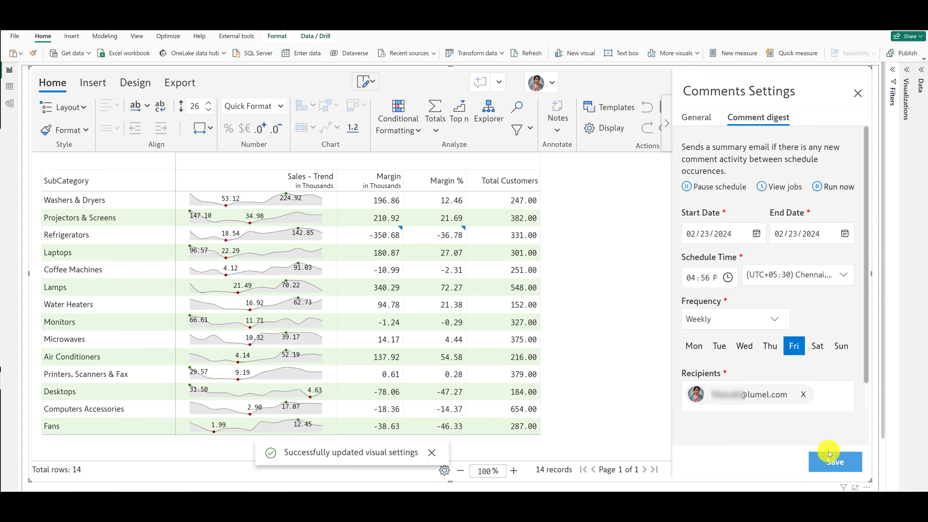
{"action": "mouse_move", "coordinate": [858, 93]}
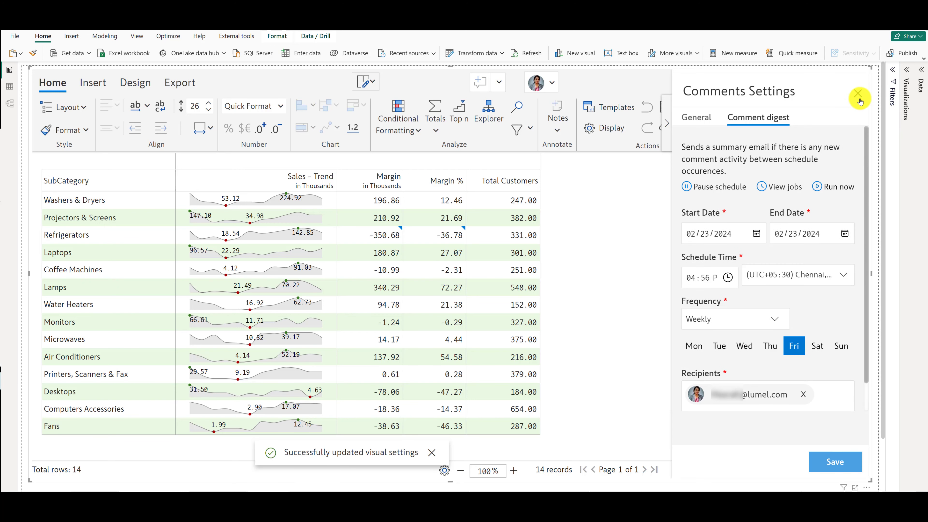
{"action": "left_click", "coordinate": [860, 97]}
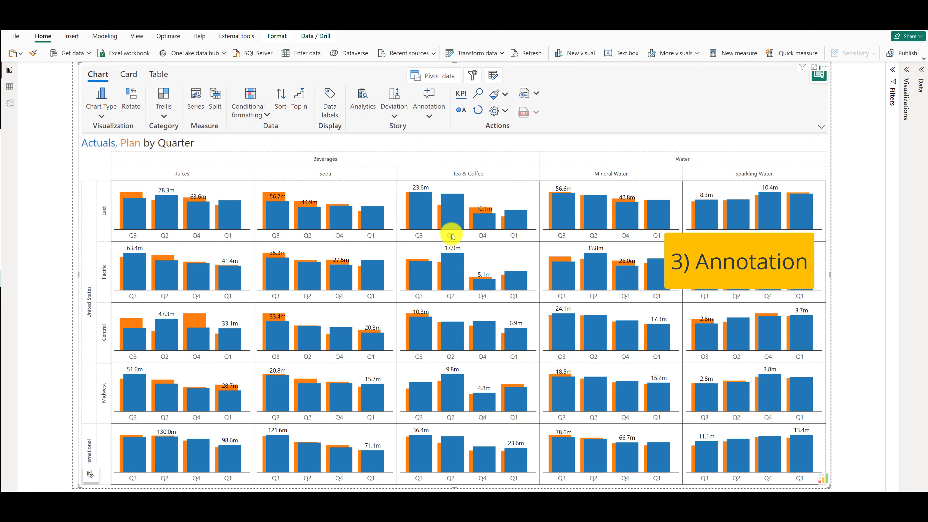
{"action": "mouse_move", "coordinate": [499, 301]}
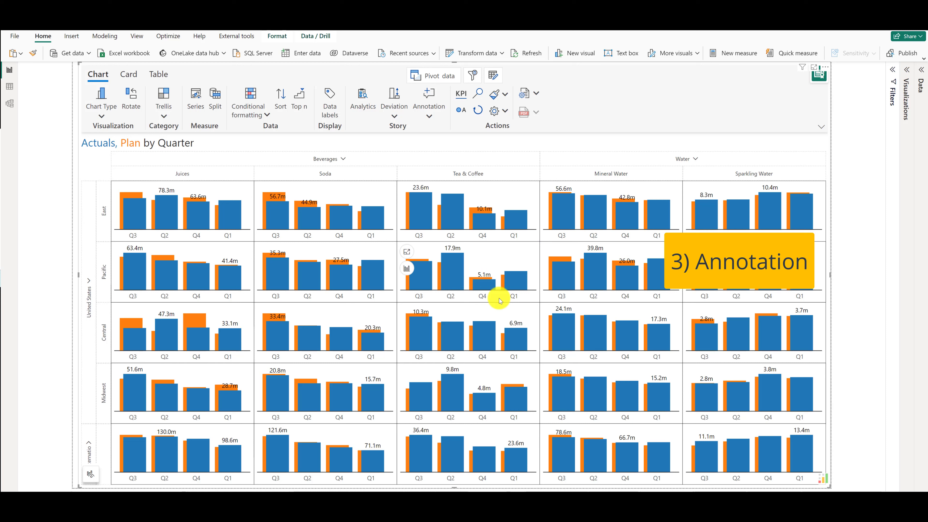
{"action": "mouse_move", "coordinate": [433, 131]}
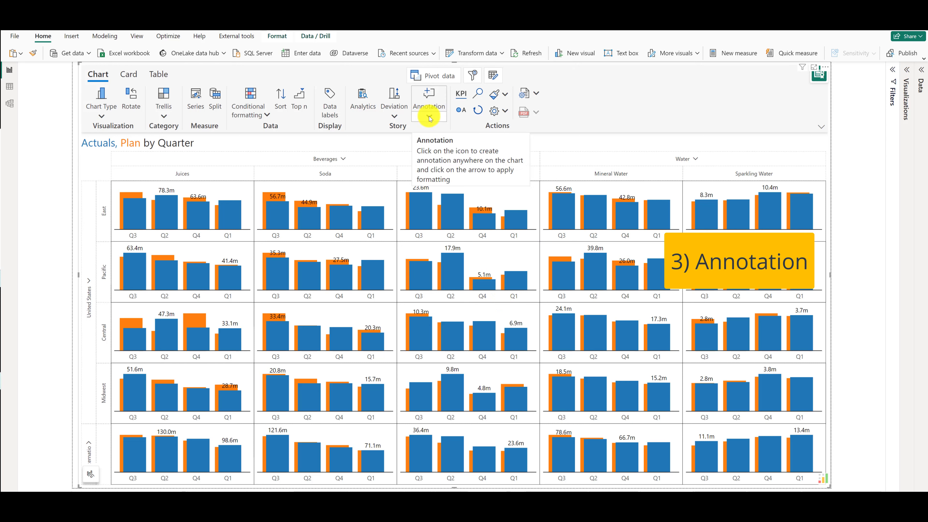
Show the Annotation menu (Create, Hide all, Settings, Reset all) on the Actuals vs Plan chart.
{"action": "left_click", "coordinate": [438, 117]}
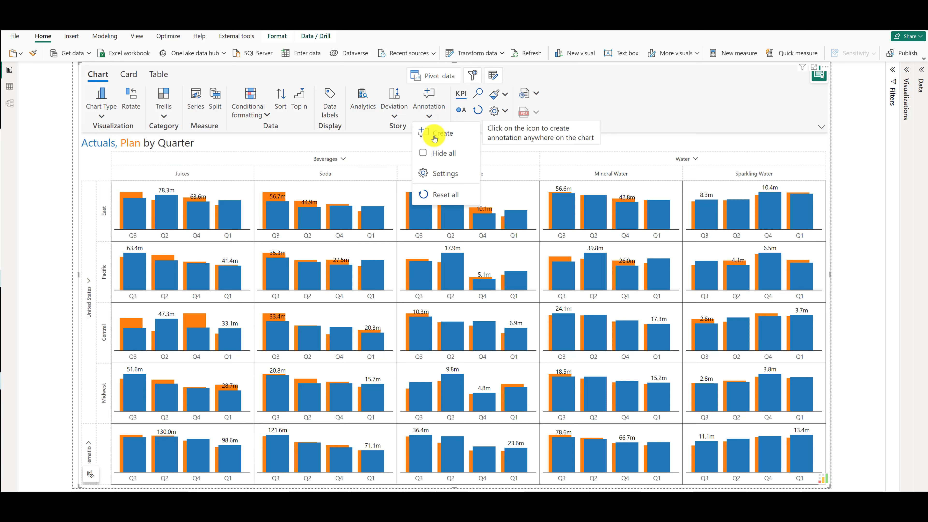